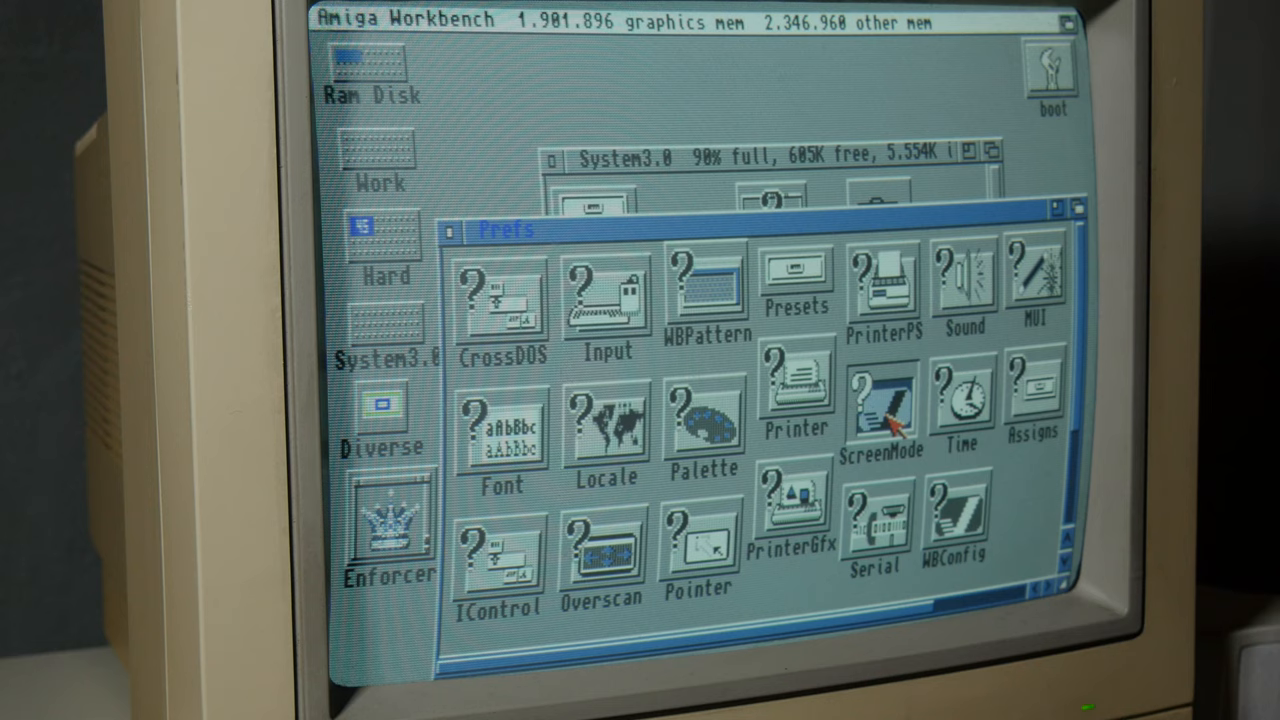
- Open the ScreenMode preference tool from the System3.0 Prefs drawer
double_click(878, 410)
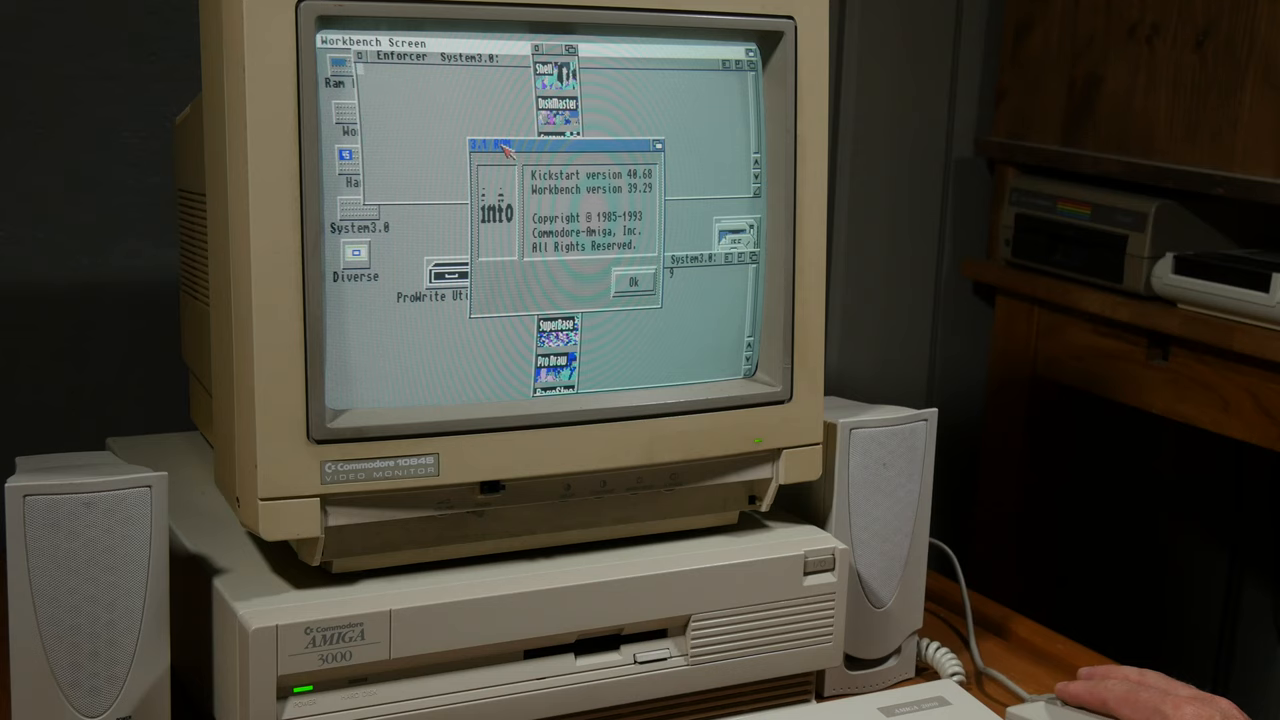
- Dismiss the About requester showing Kickstart 40.68 and Workbench 39.29
left_click(630, 280)
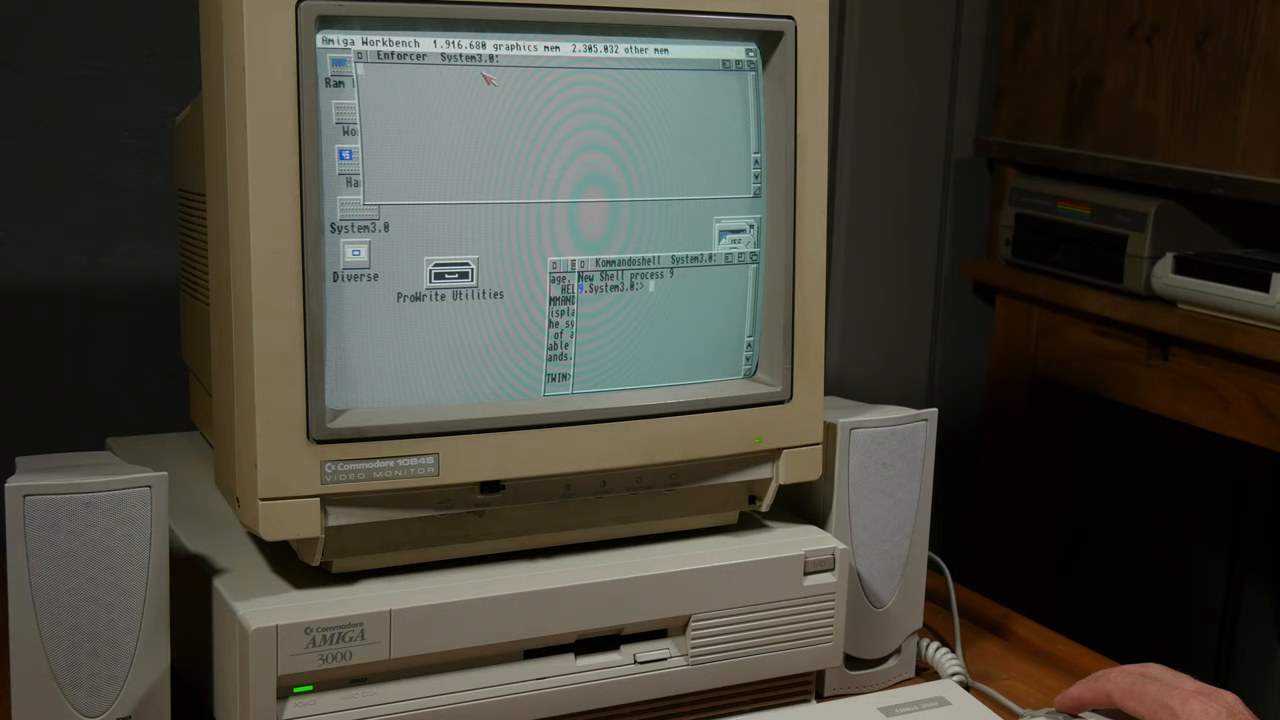
- Launch ProWrite from the Workbench menu bar to open a document
left_click(498, 44)
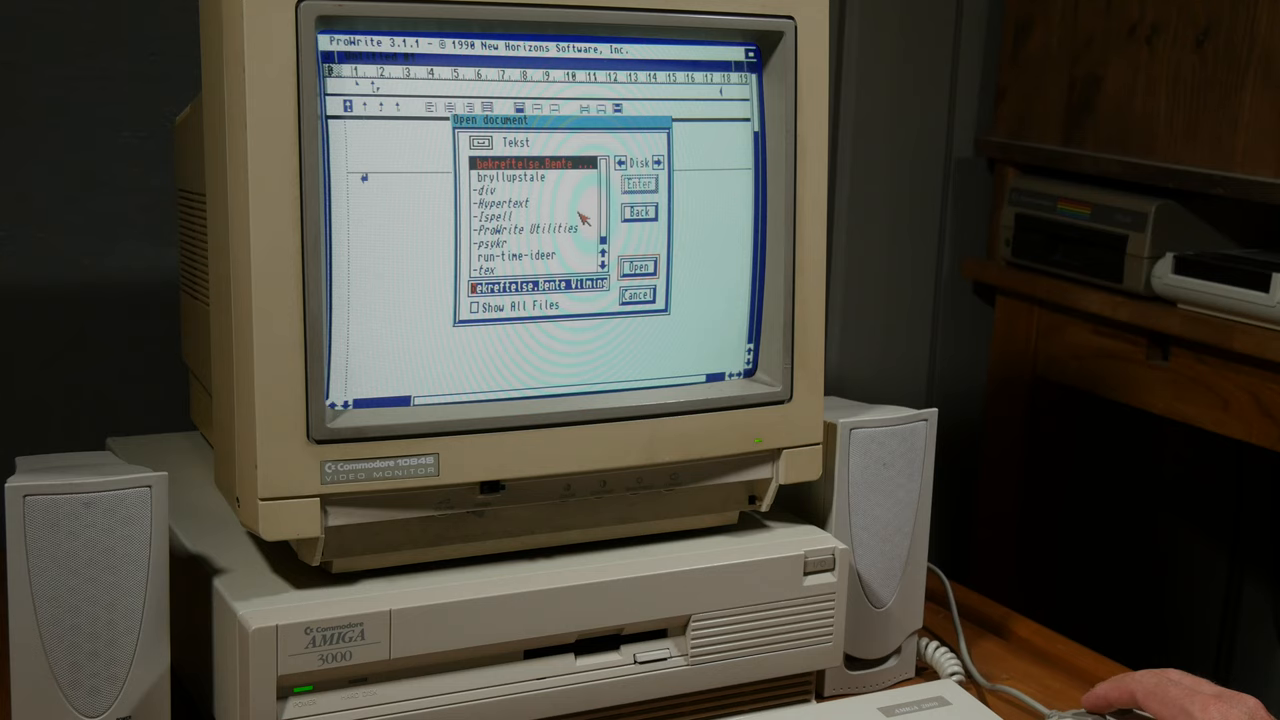
mouse_move(552, 264)
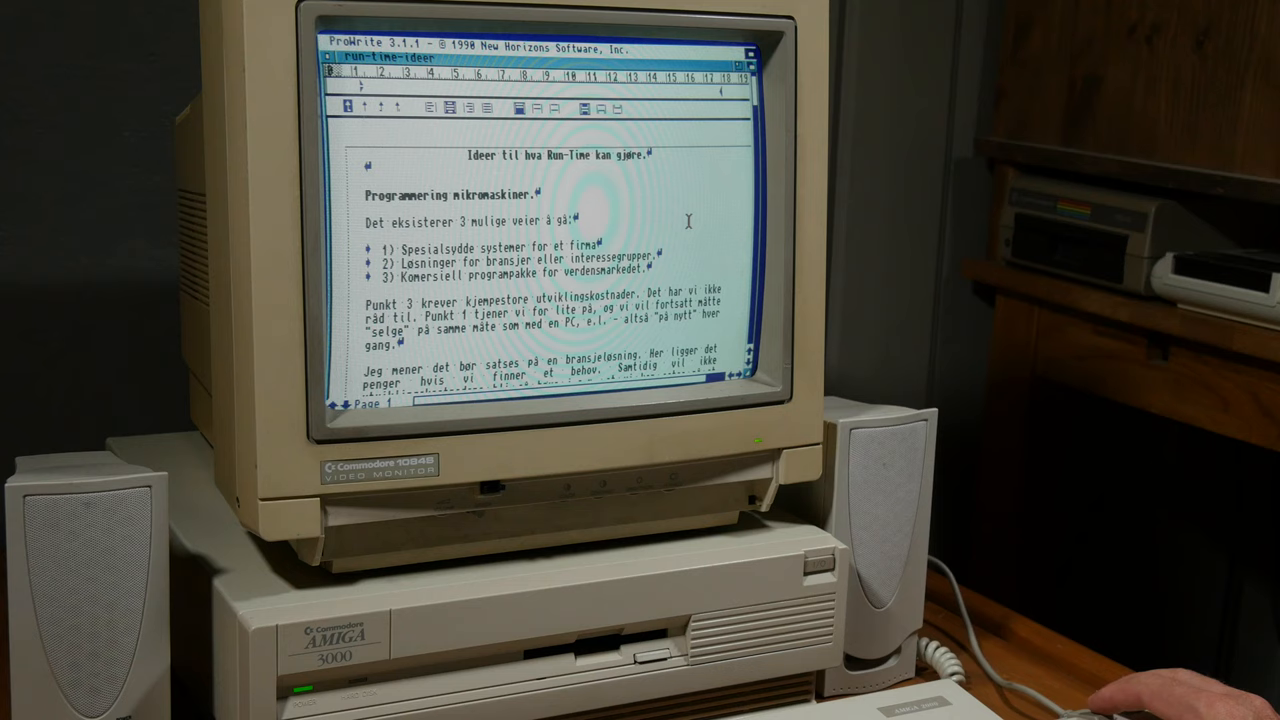
- Scroll the Ram-line ideas memo down to page 2 on Amiga opportunities
scroll("down", 3)
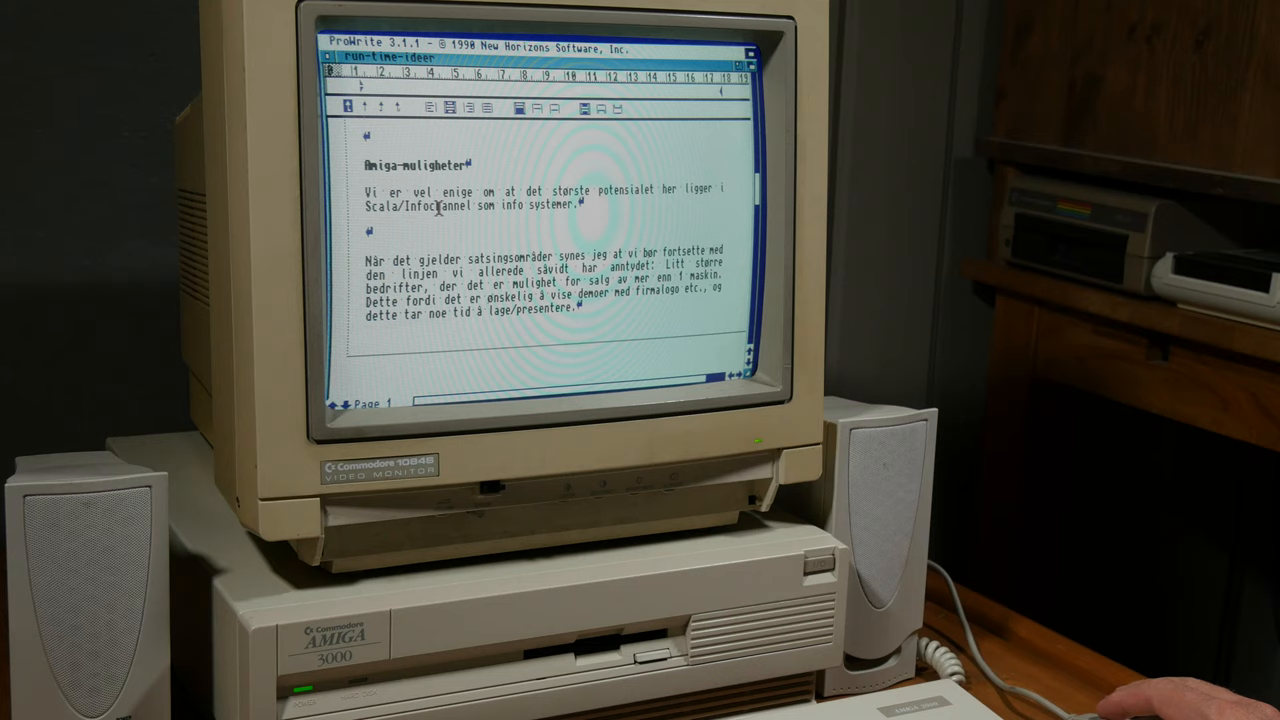
scroll("down", 3)
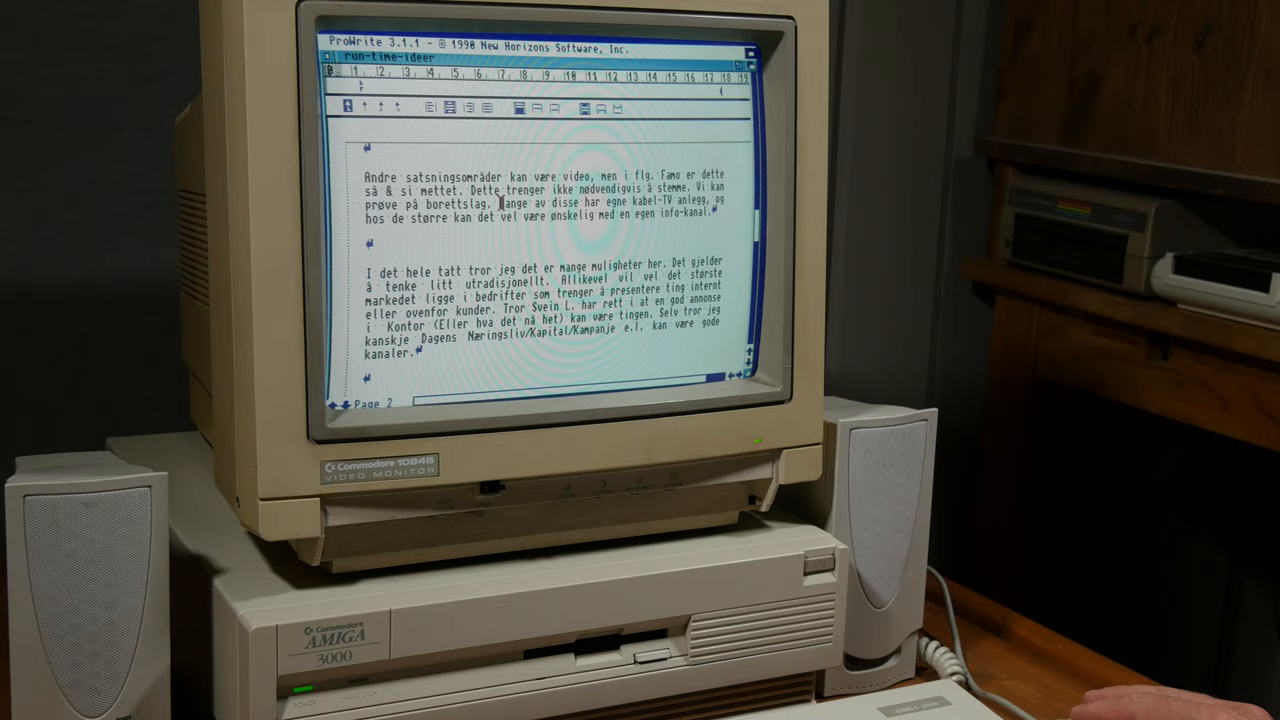
- Quit ProWrite via the Project menu, returning to the Workbench desktop
double_click(444, 212)
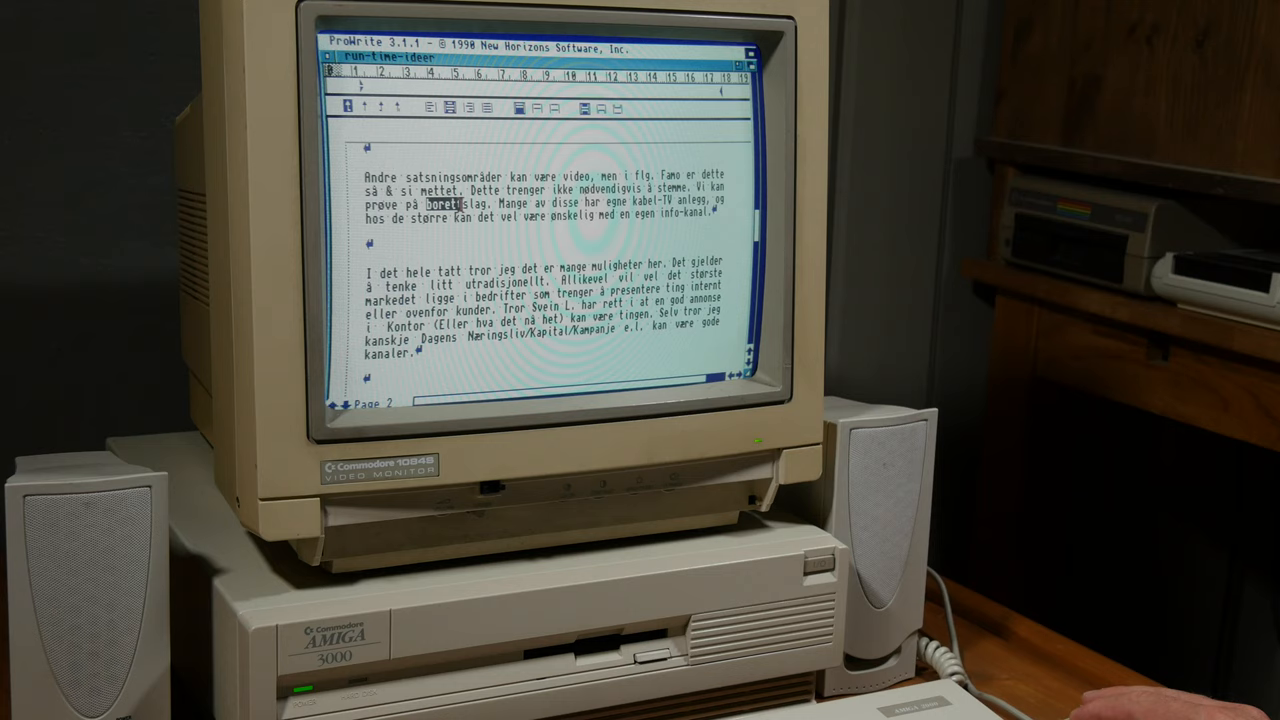
left_click(394, 40)
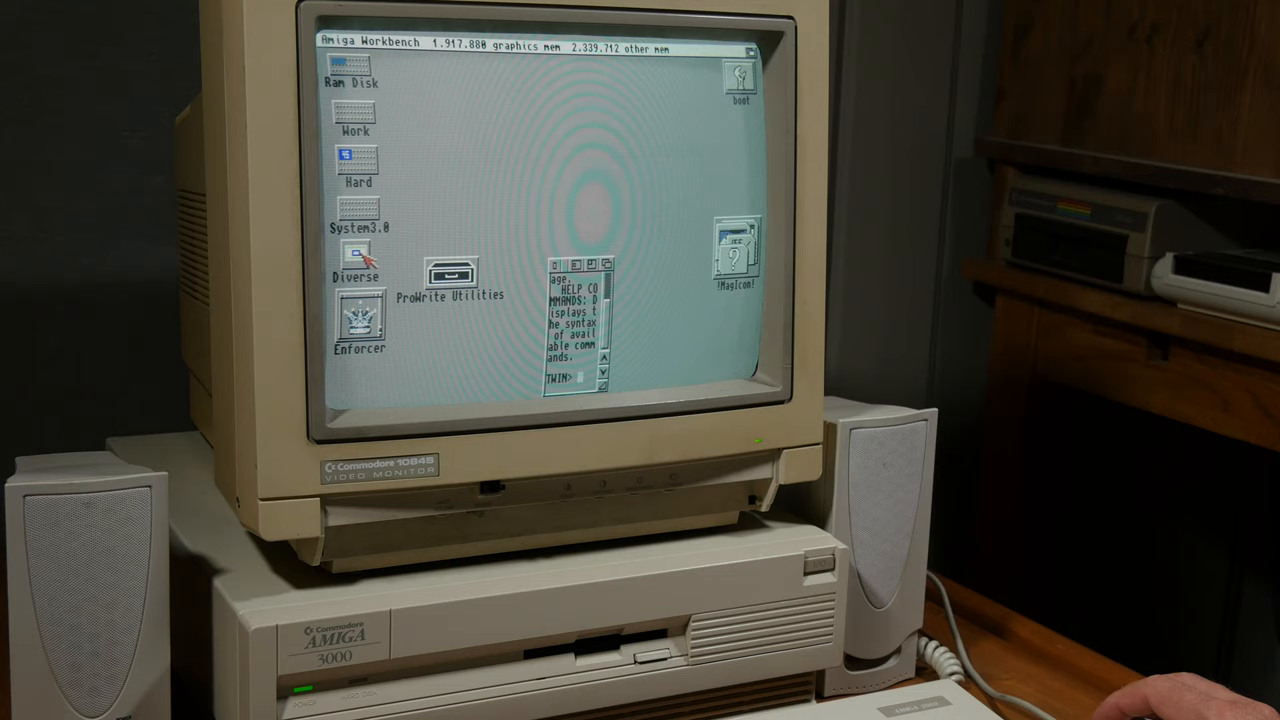
- Launch Dpaint from the Workbench Tools menu
left_click(496, 44)
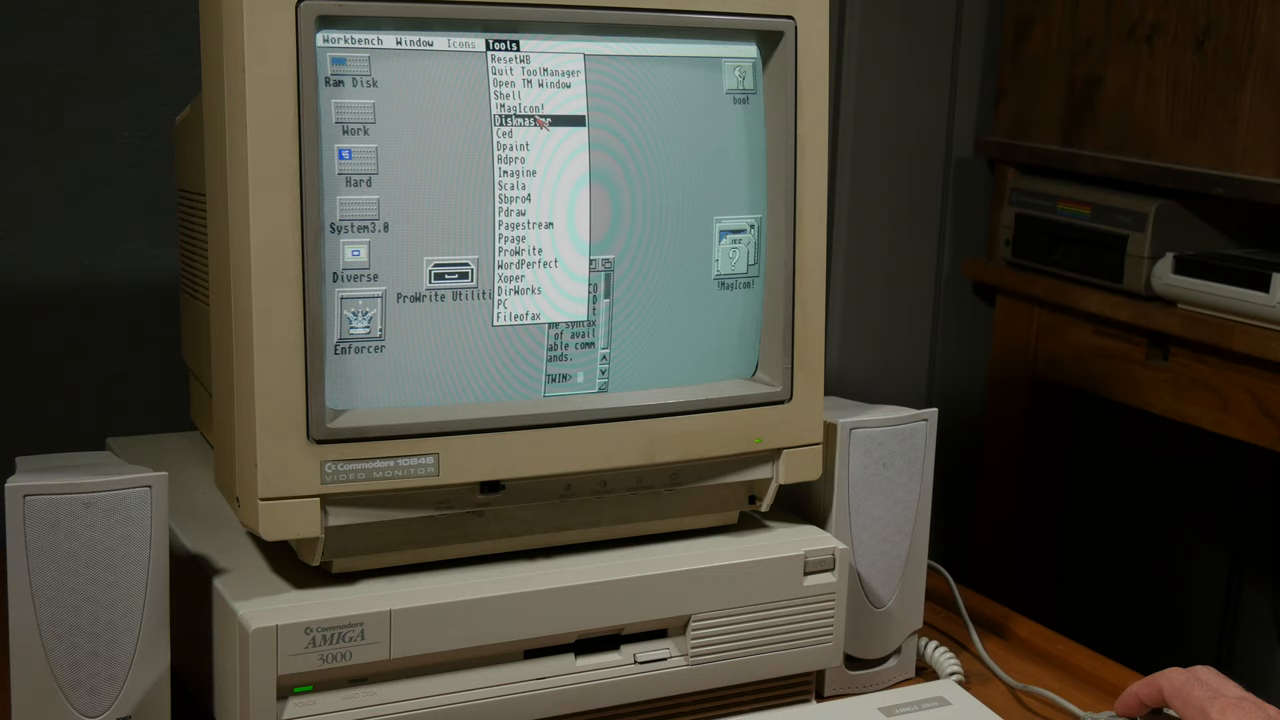
mouse_move(524, 214)
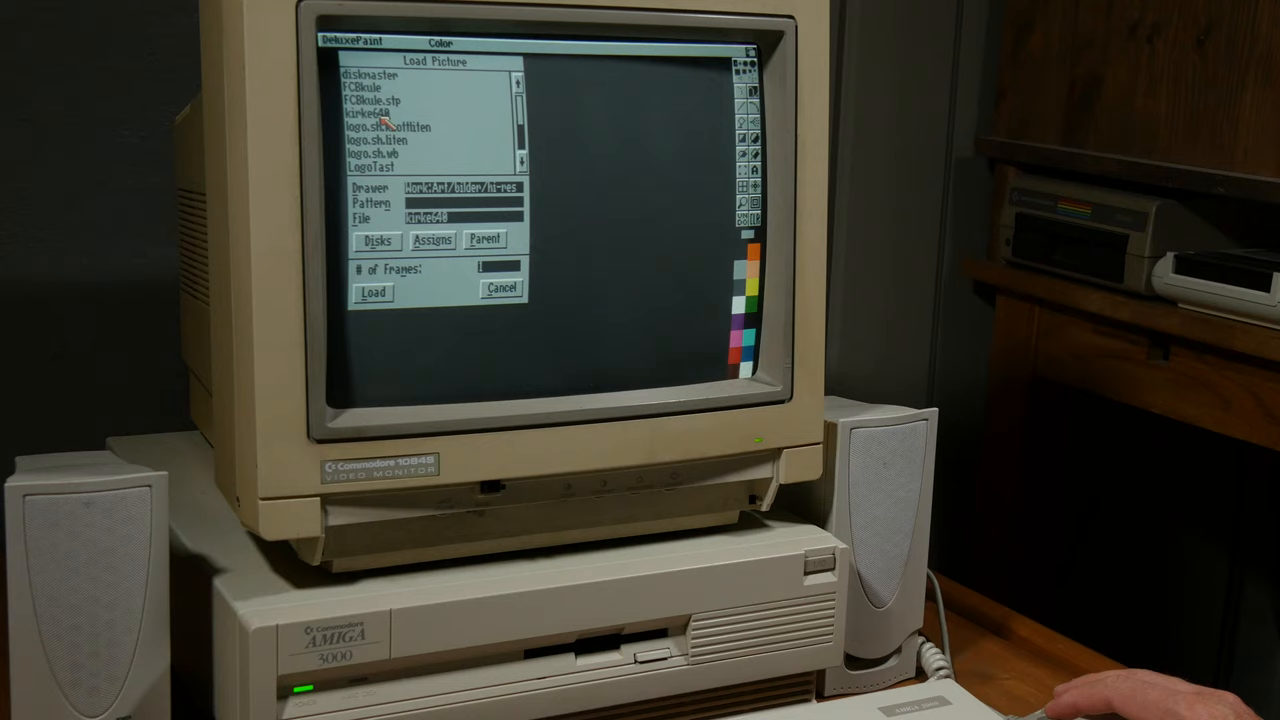
- Load the church spire ink sketch from the Load Picture requester
left_click(500, 288)
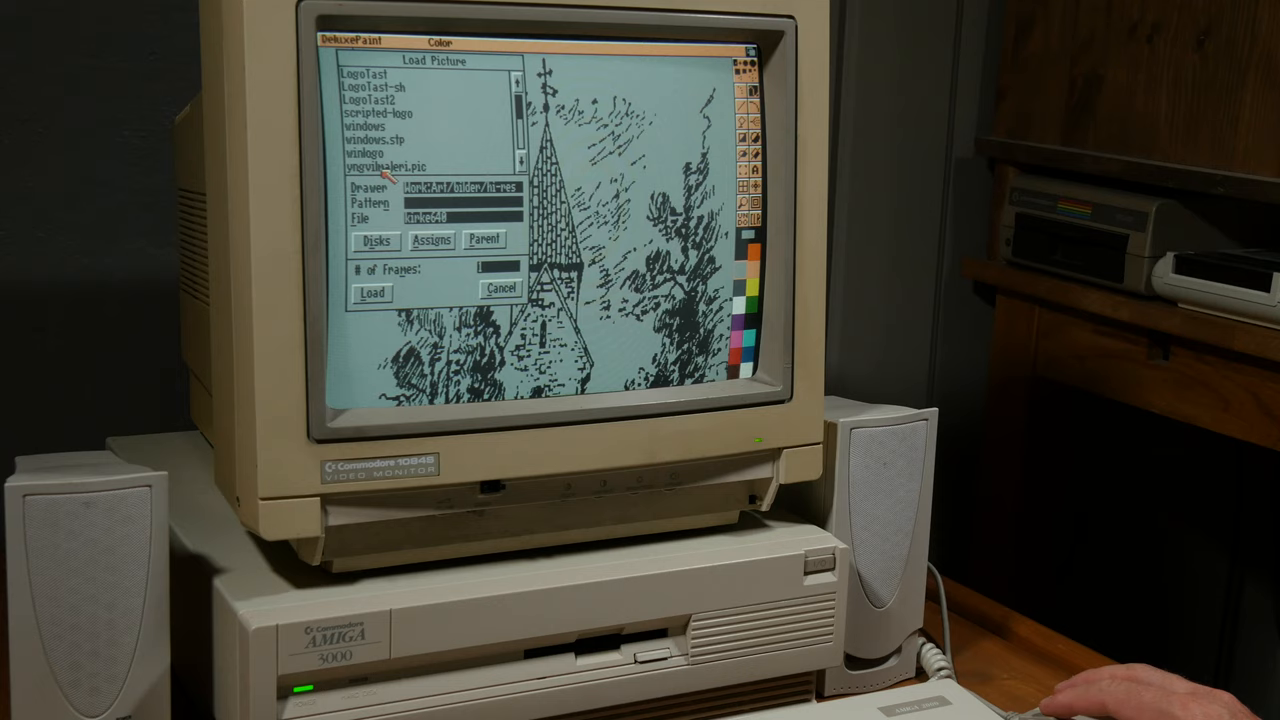
- Load another picture, the bold black brush-stroke drawing, from the drawer
left_click(402, 166)
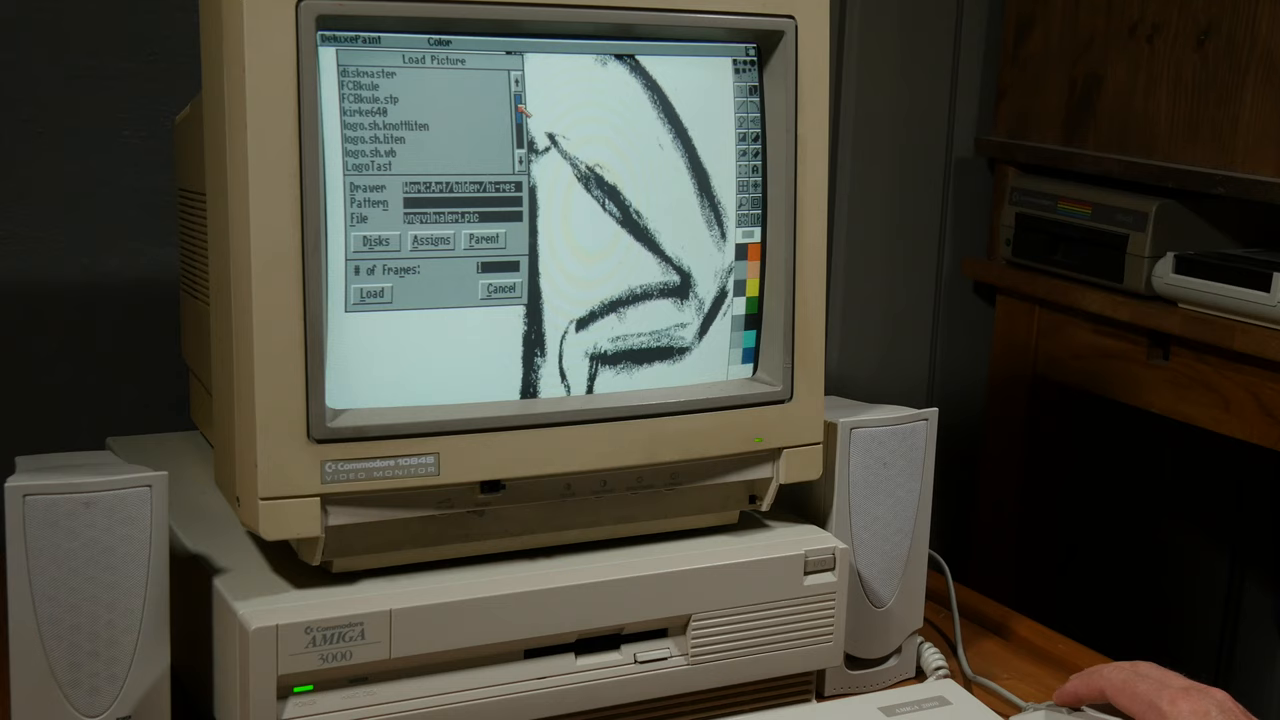
left_click(376, 292)
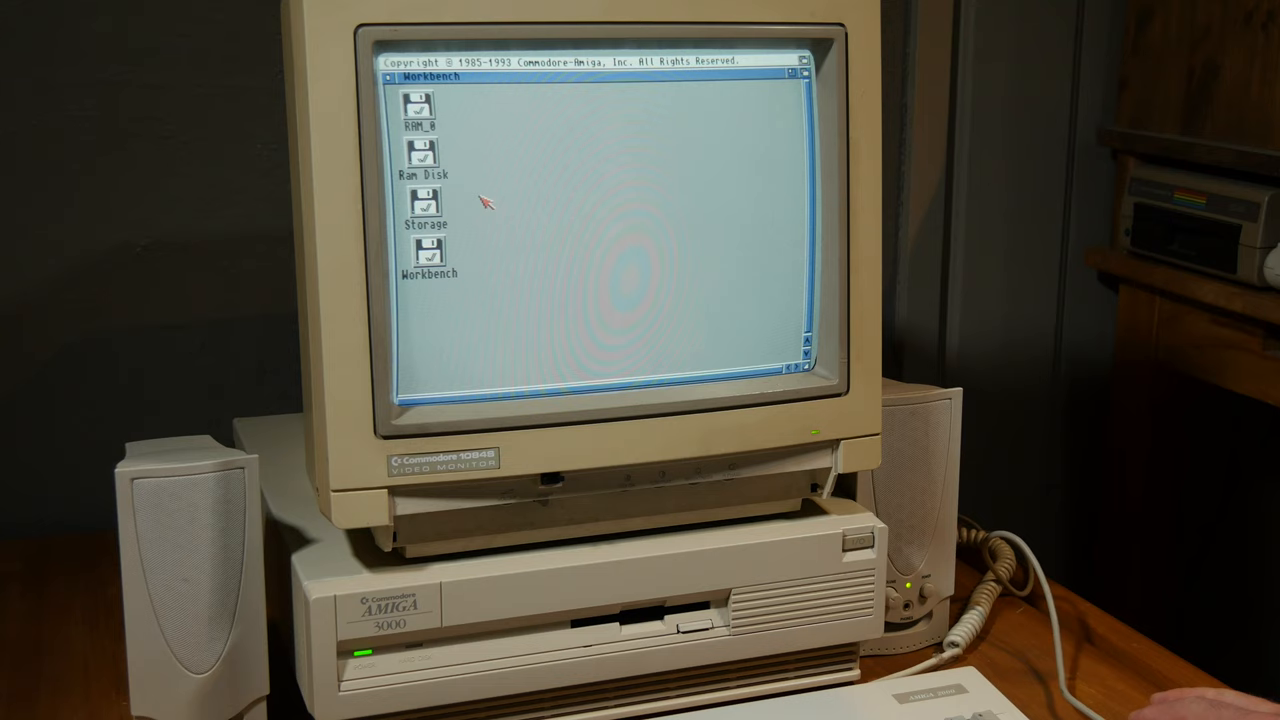
- Open the Storage disk window showing its Trashcan and modules drawer
double_click(418, 204)
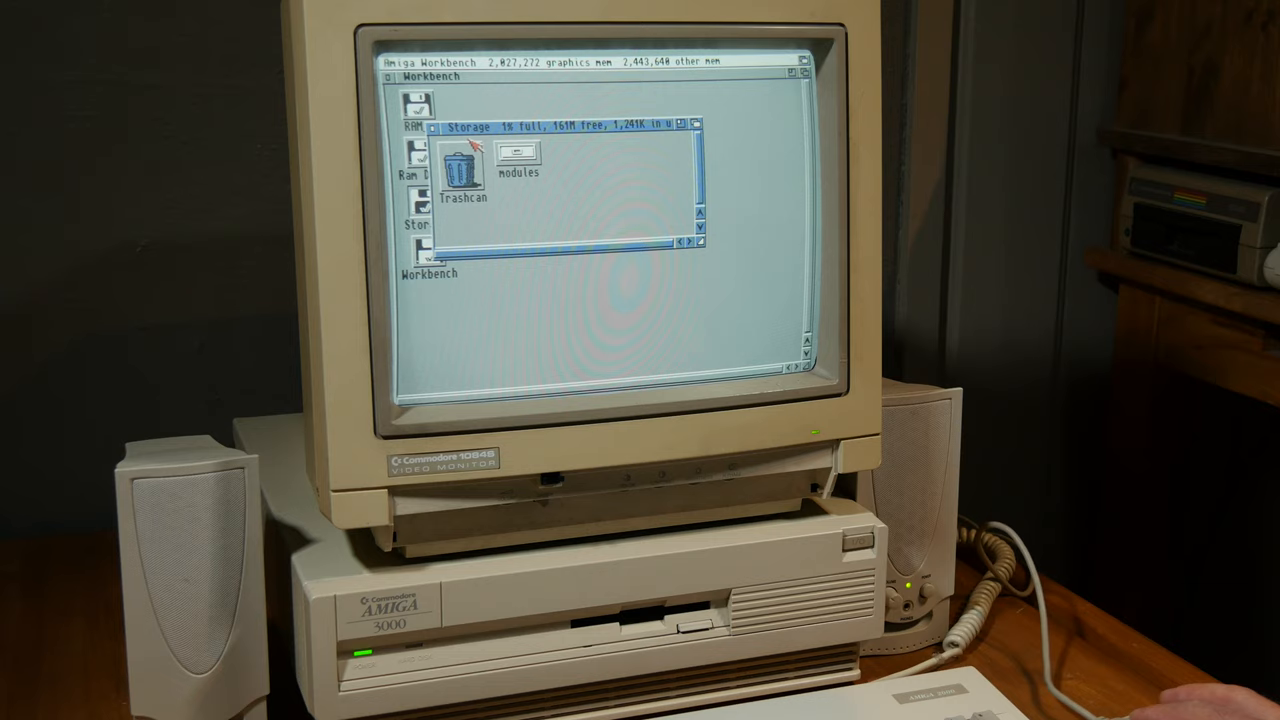